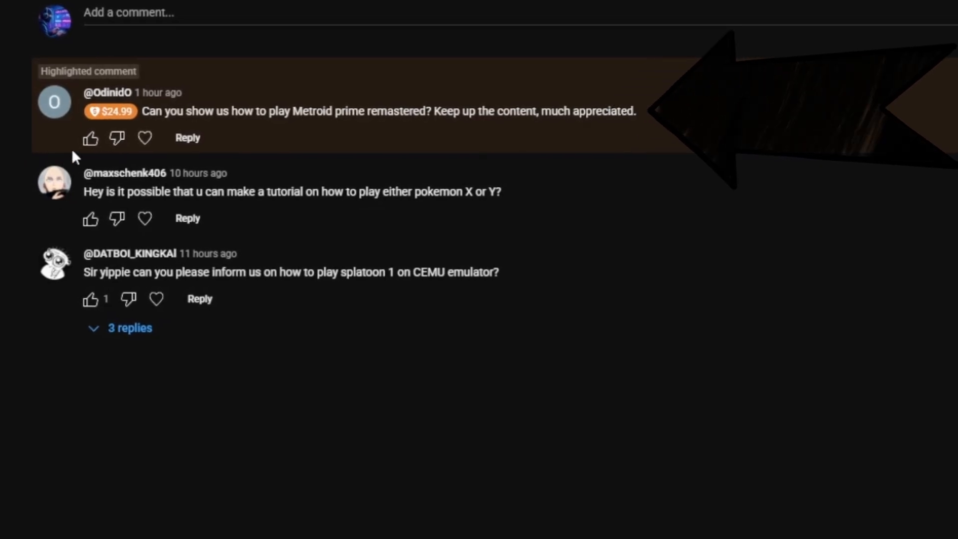
Step: Like and heart the paid comment requesting Metroid Prime Remastered
click(89, 138)
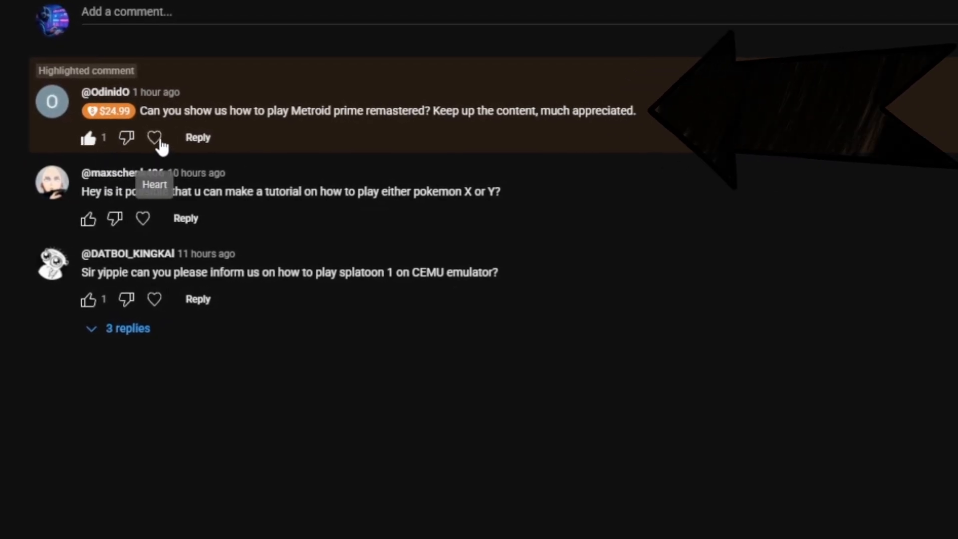
click(156, 137)
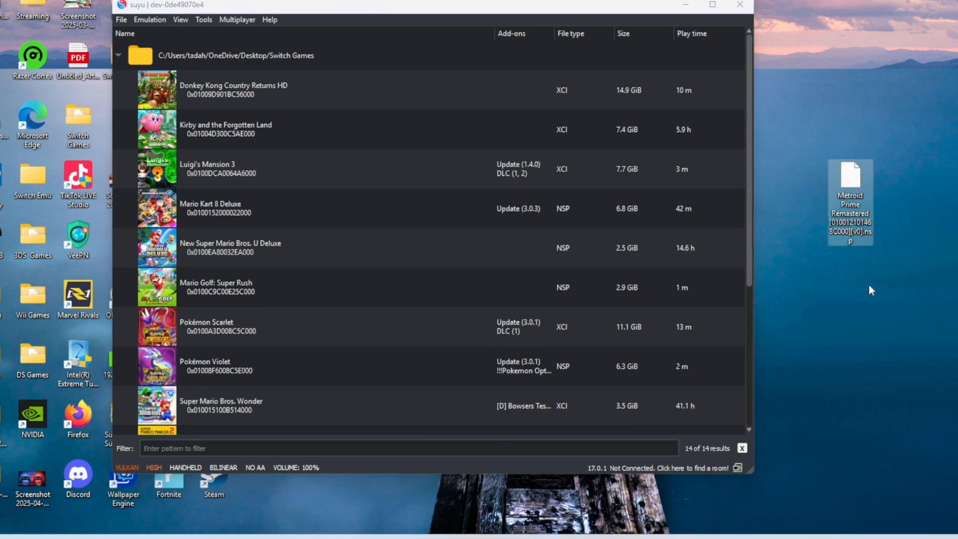
mouse_move(908, 114)
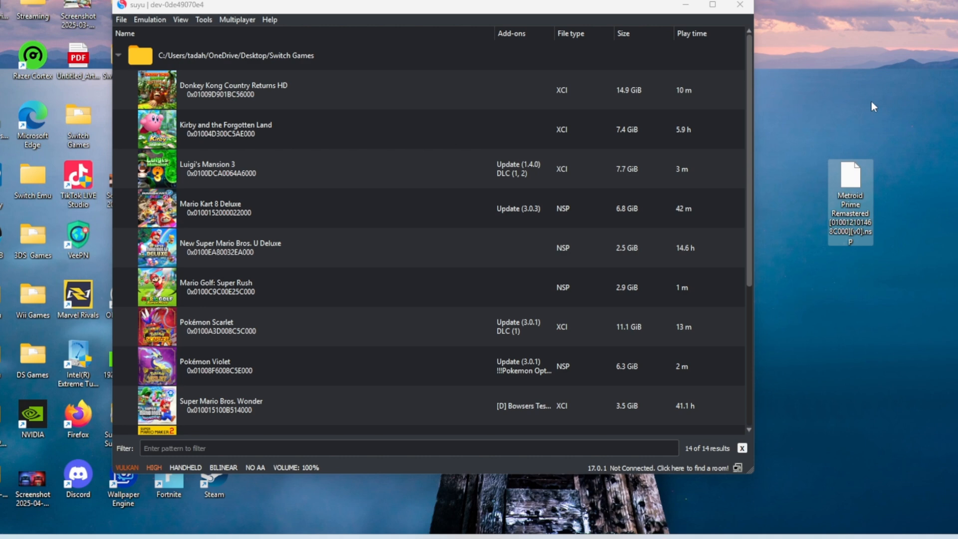
mouse_move(772, 288)
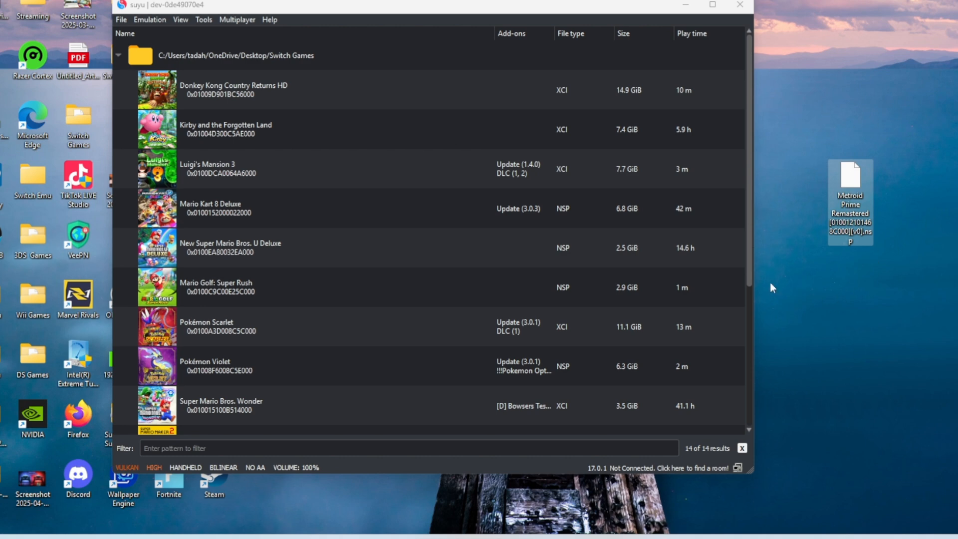
mouse_move(865, 310)
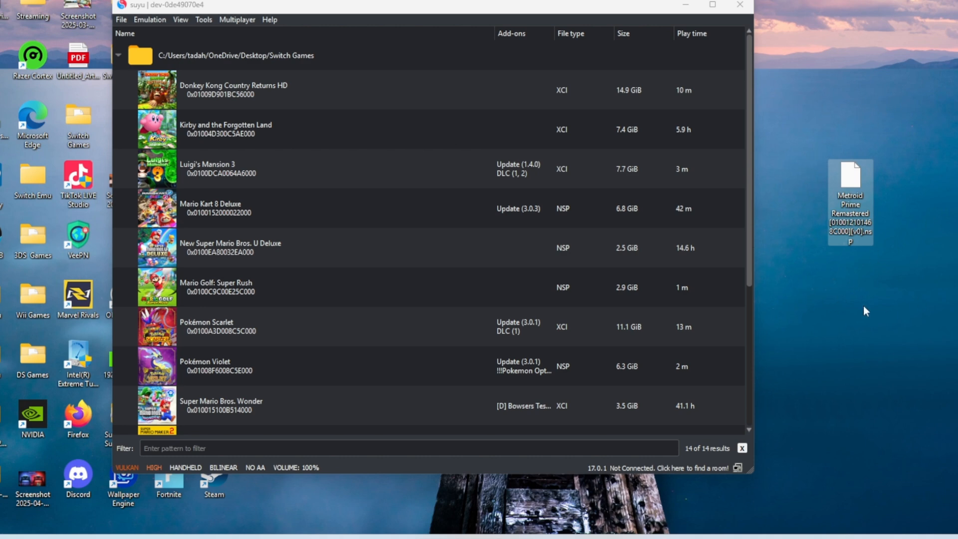
Step: Drop the Metroid Prime Remastered .nsp into Switch Games and select its new library row
drag(849, 202, 731, 207)
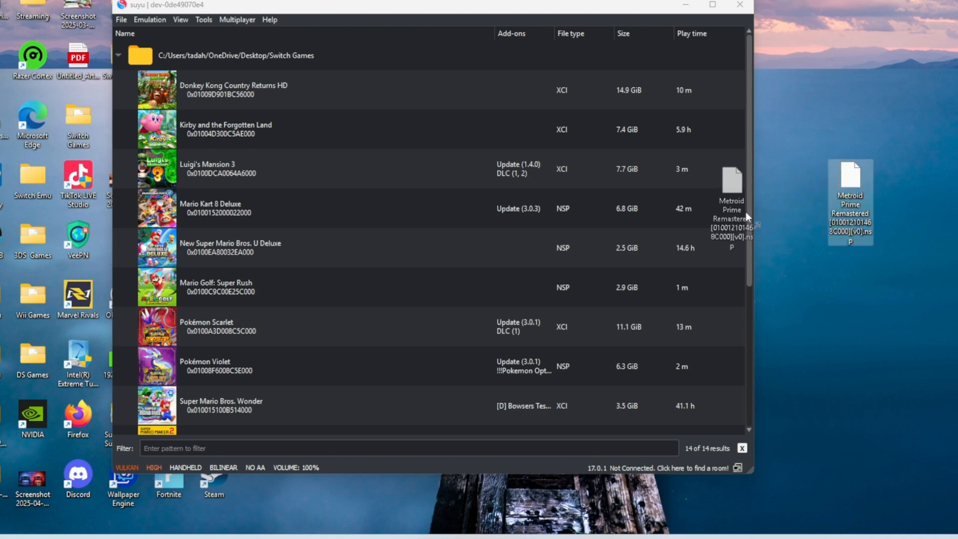
drag(731, 202, 34, 178)
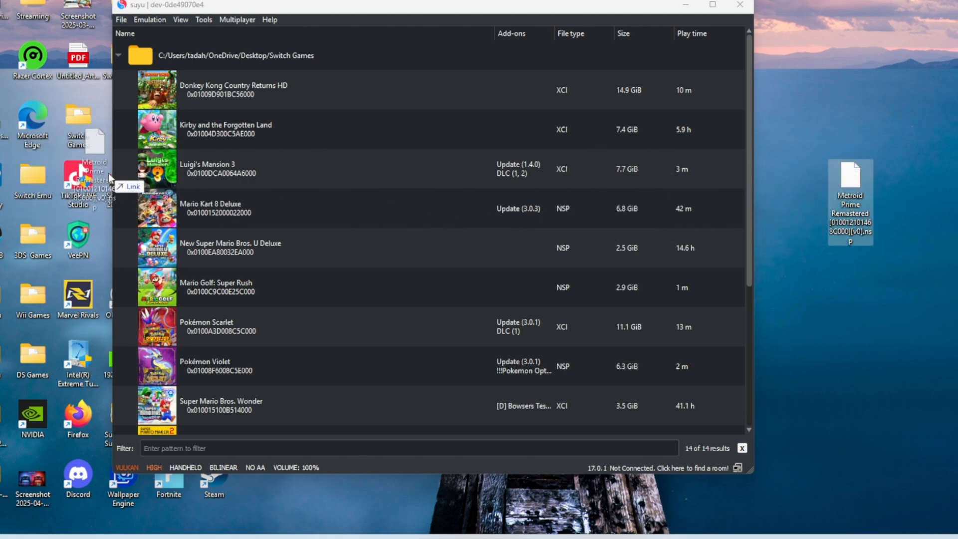
drag(92, 177, 308, 122)
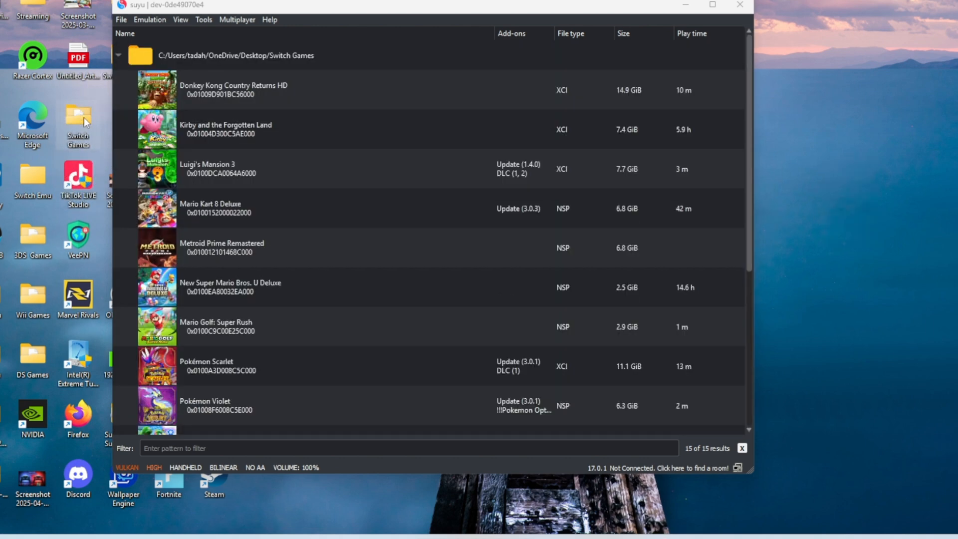
click(244, 247)
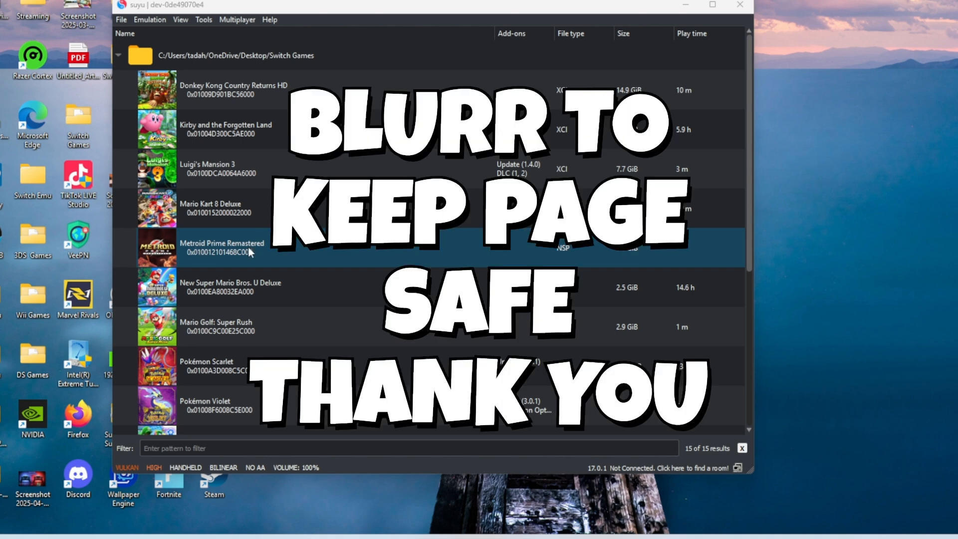